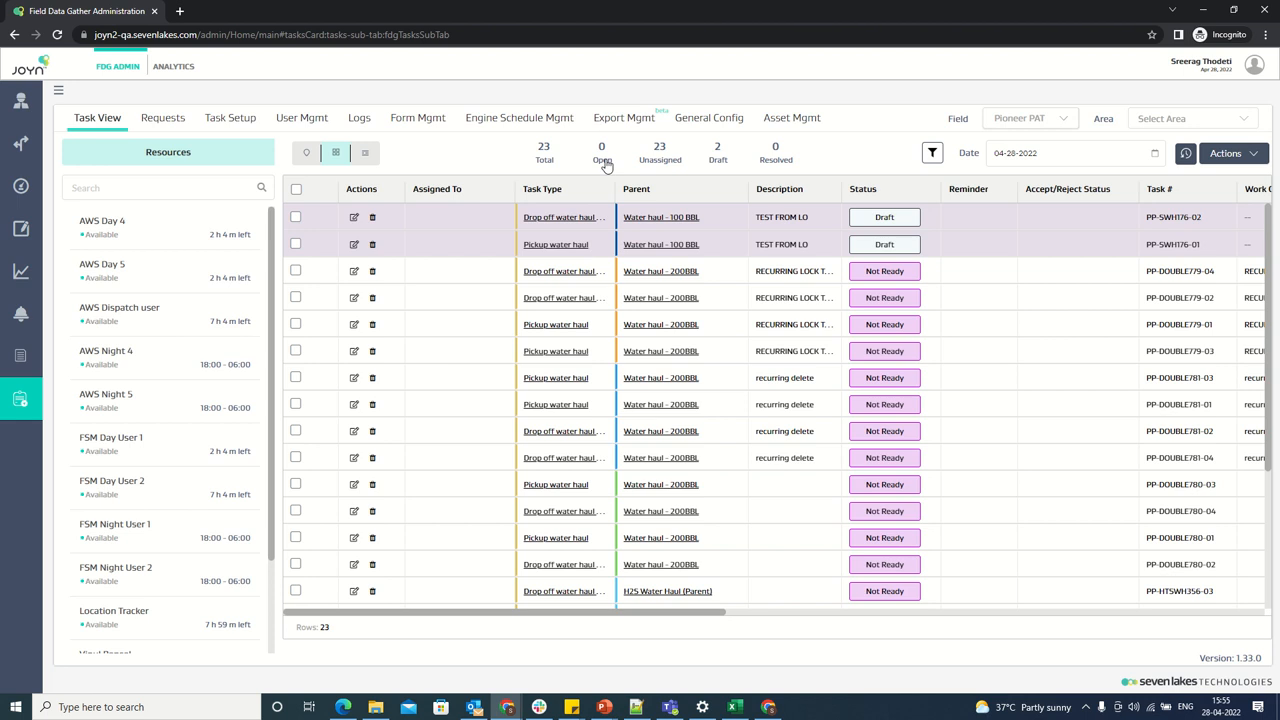
mouse_move(1186, 153)
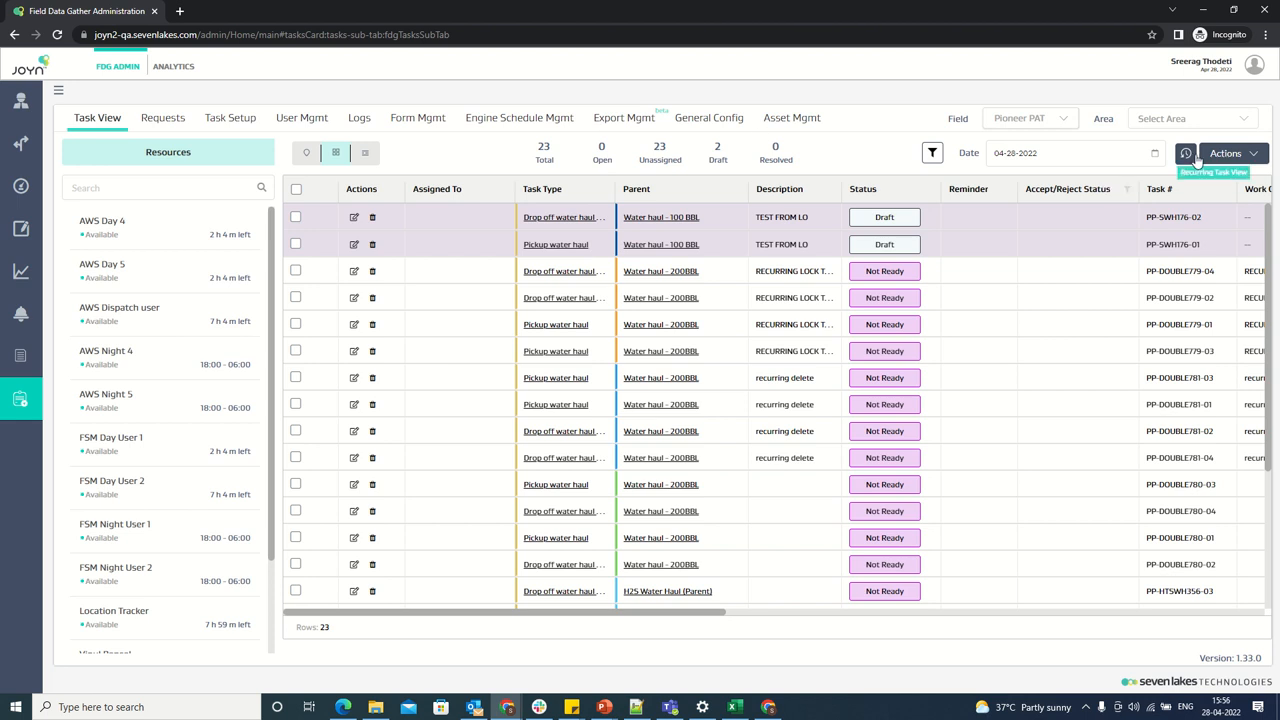
Close the tasks engine settings unsaved, then edit the Super Admin role under Role Mgmt.
left_click(1225, 153)
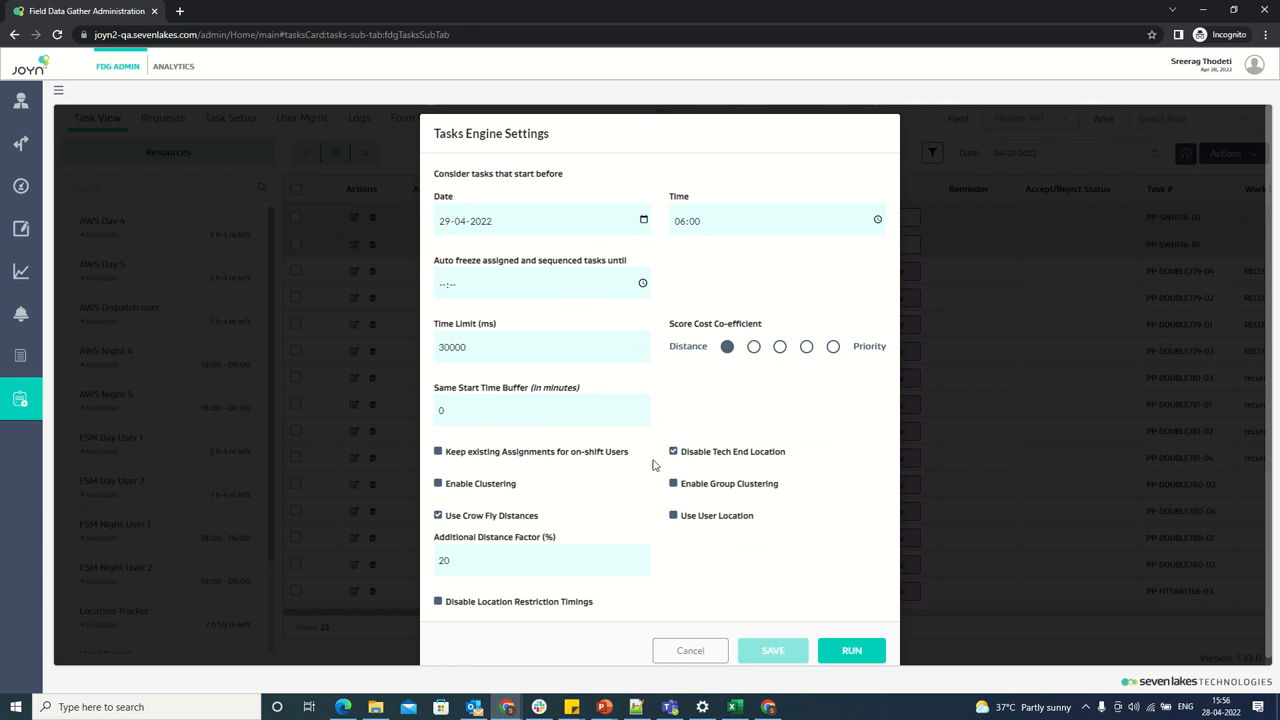
mouse_move(531, 168)
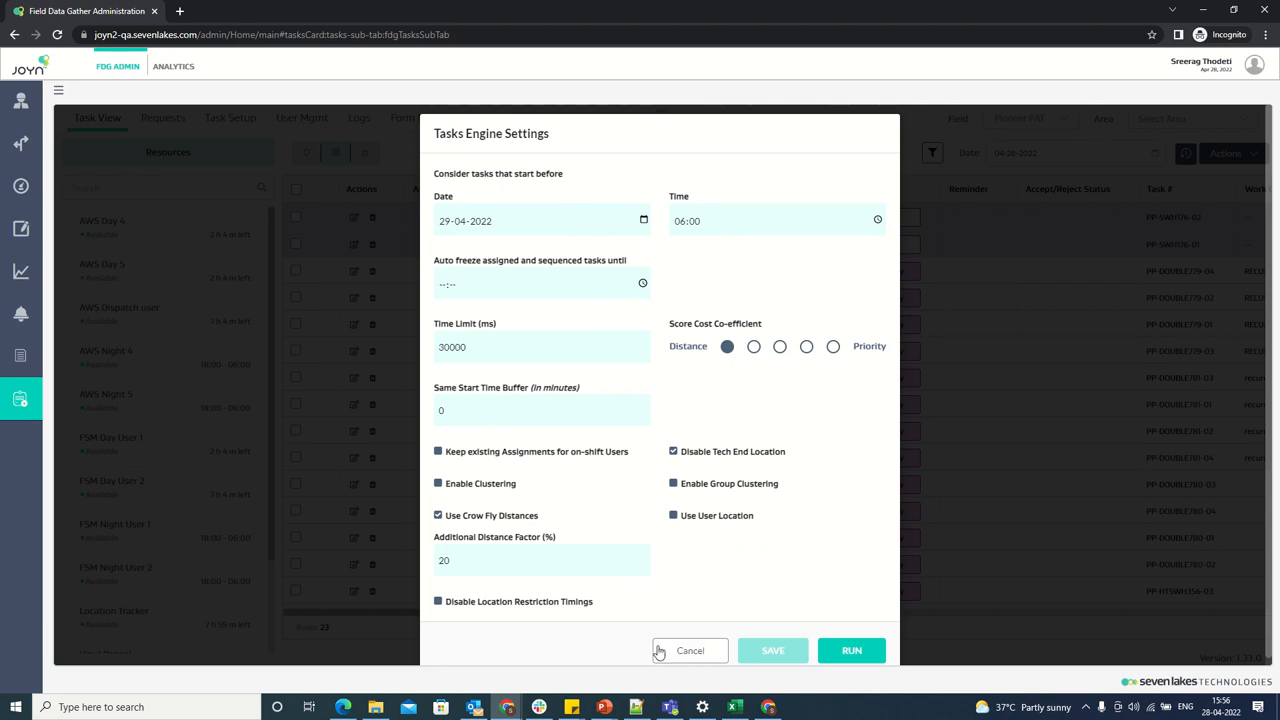
left_click(690, 650)
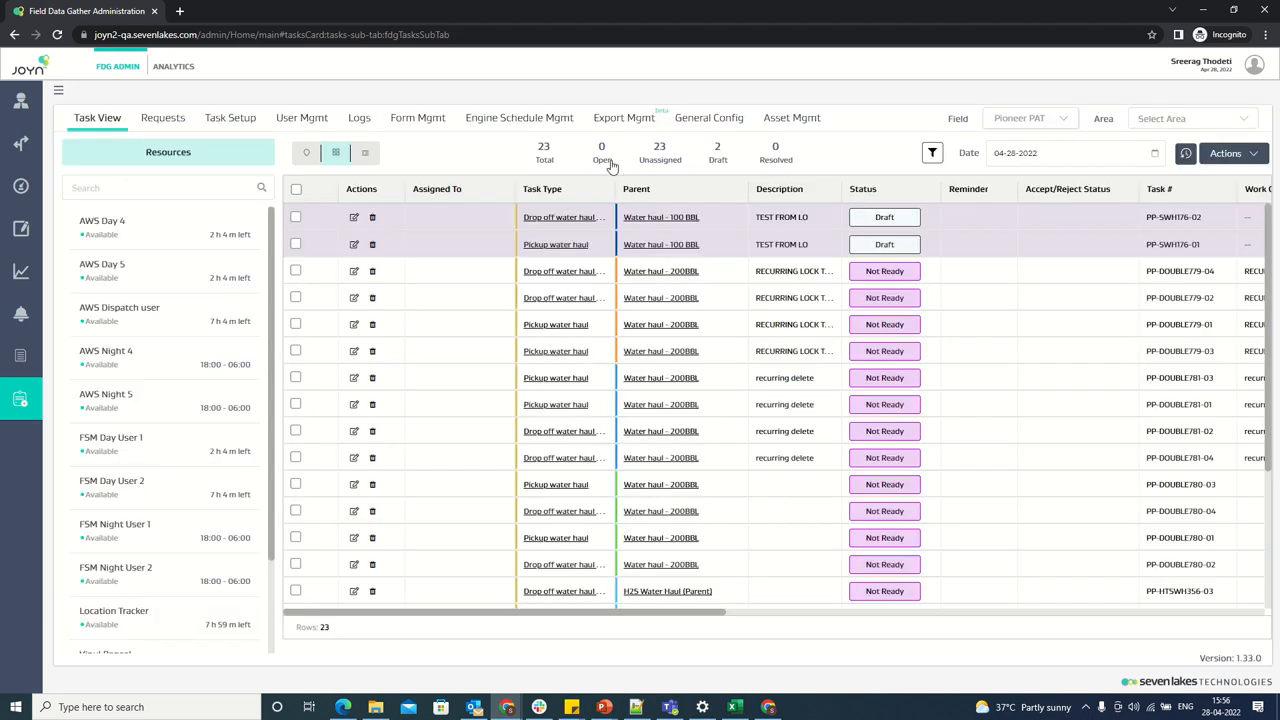
left_click(708, 117)
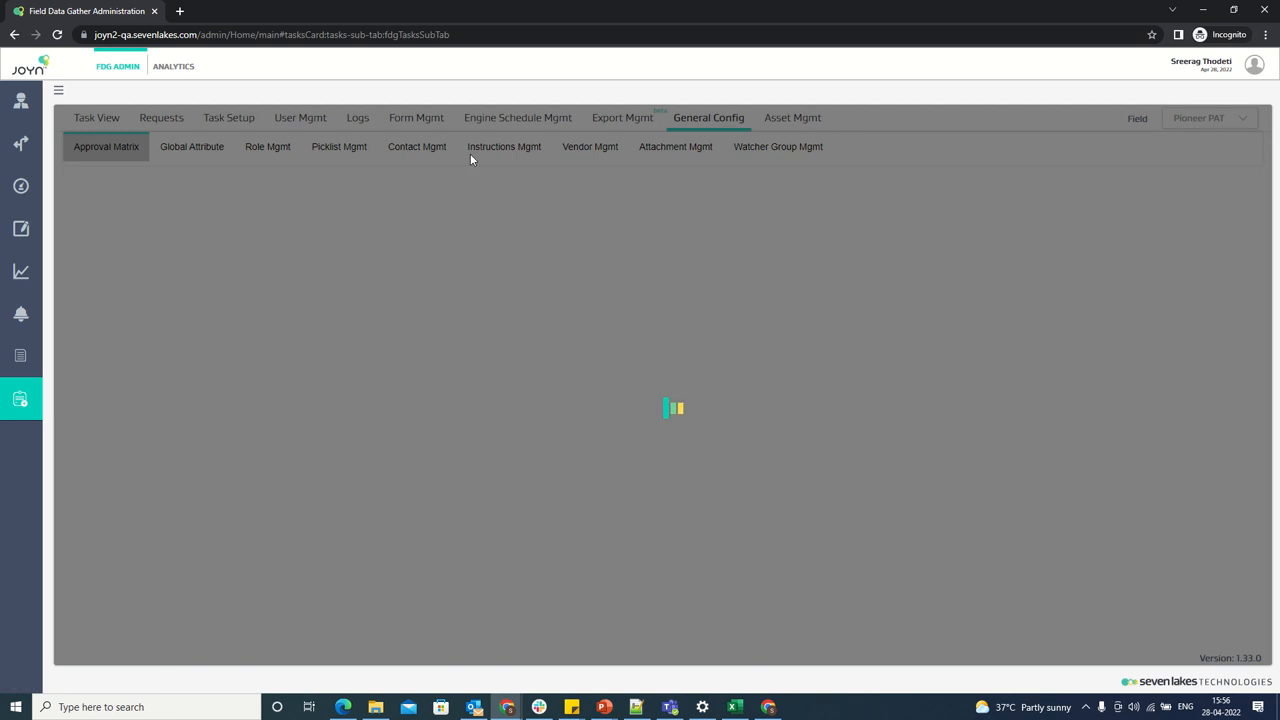
left_click(267, 146)
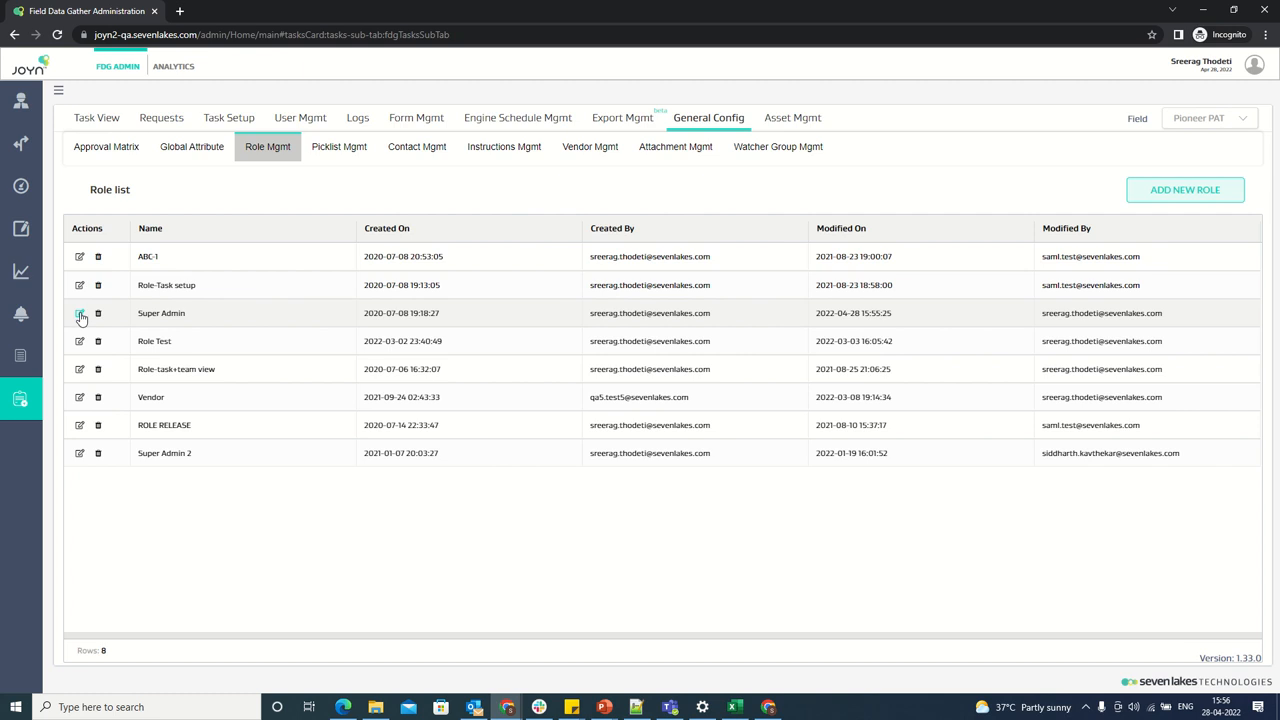
left_click(80, 313)
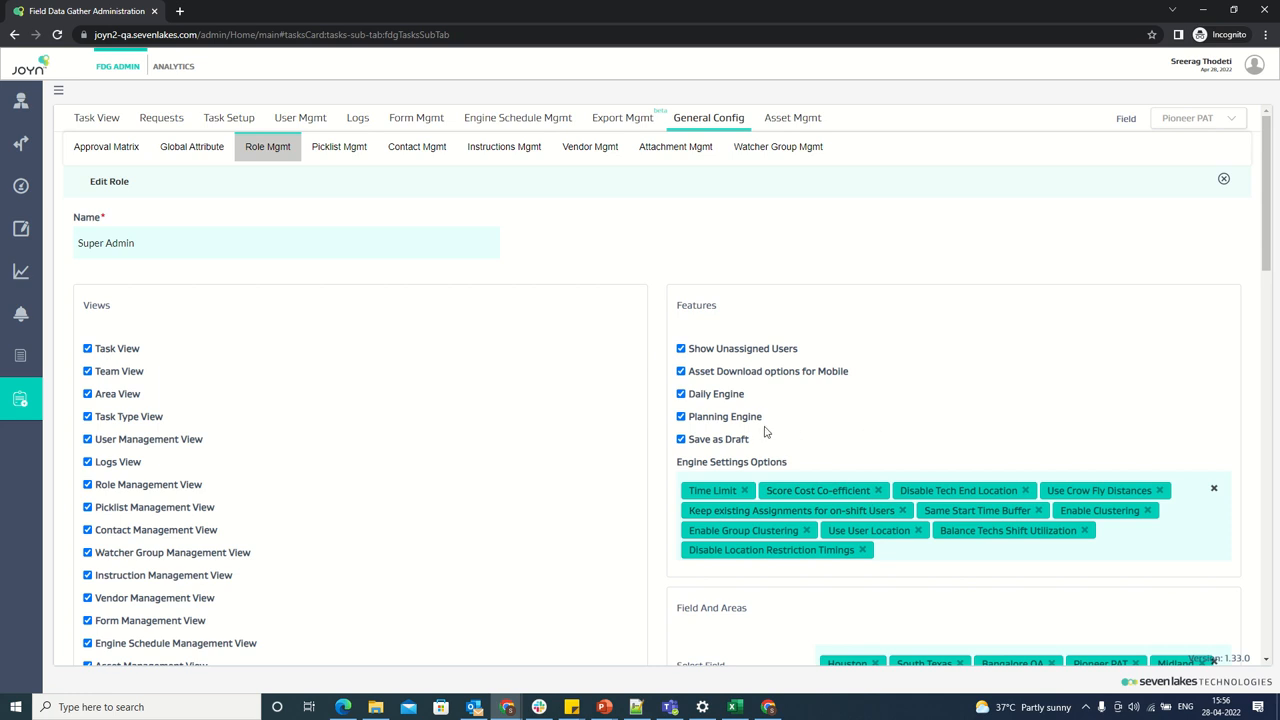
mouse_move(839, 464)
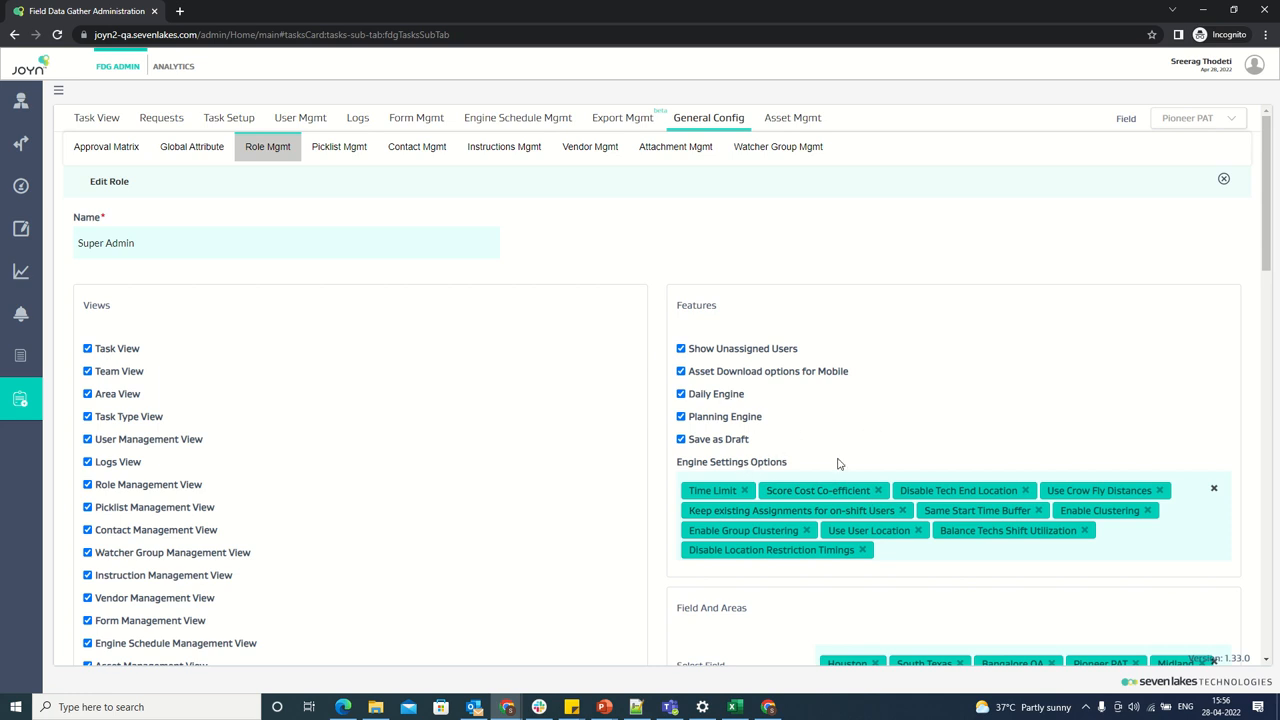
Add, then remove, Save Engine Setting in Super Admin's engine settings options.
left_click(900, 550)
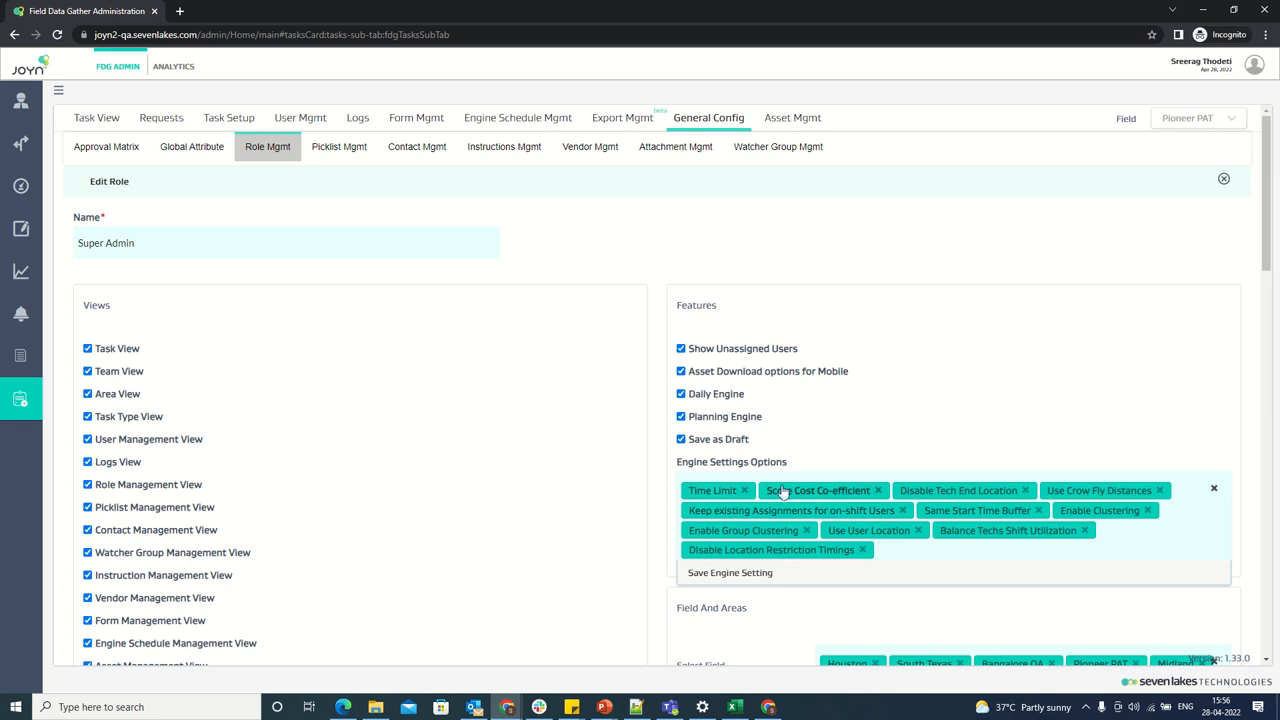
mouse_move(793, 573)
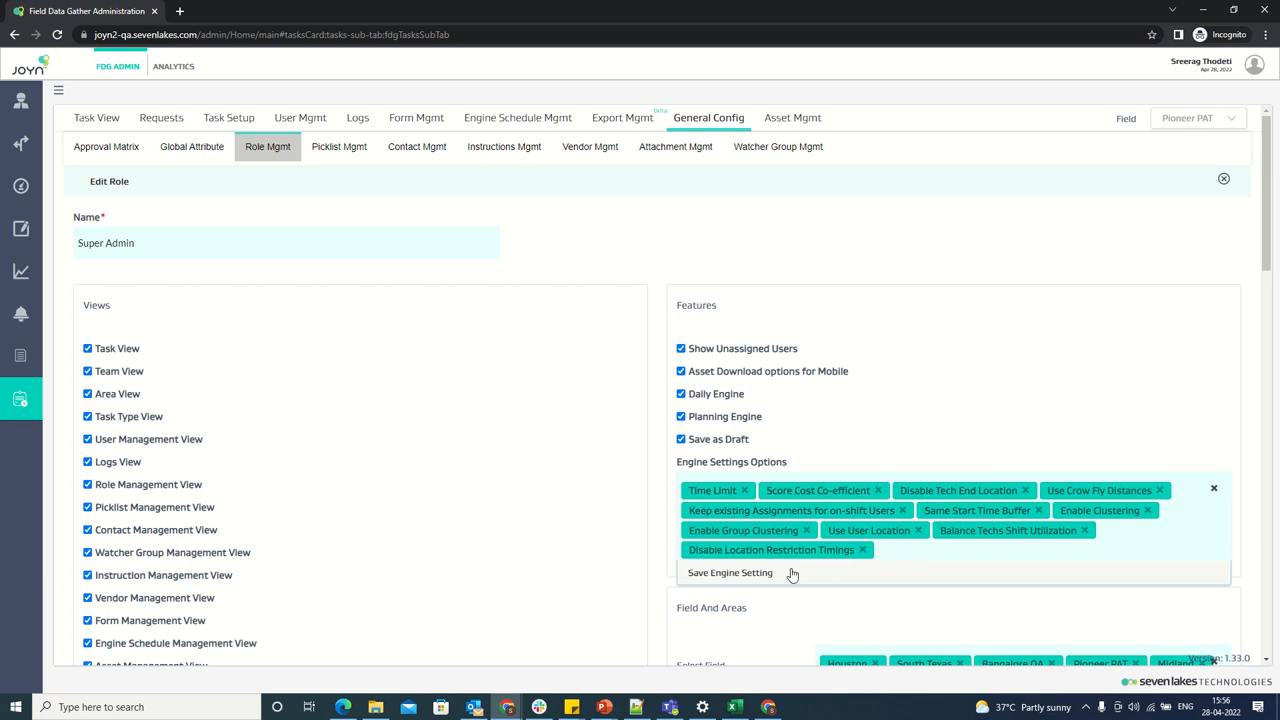
left_click(730, 572)
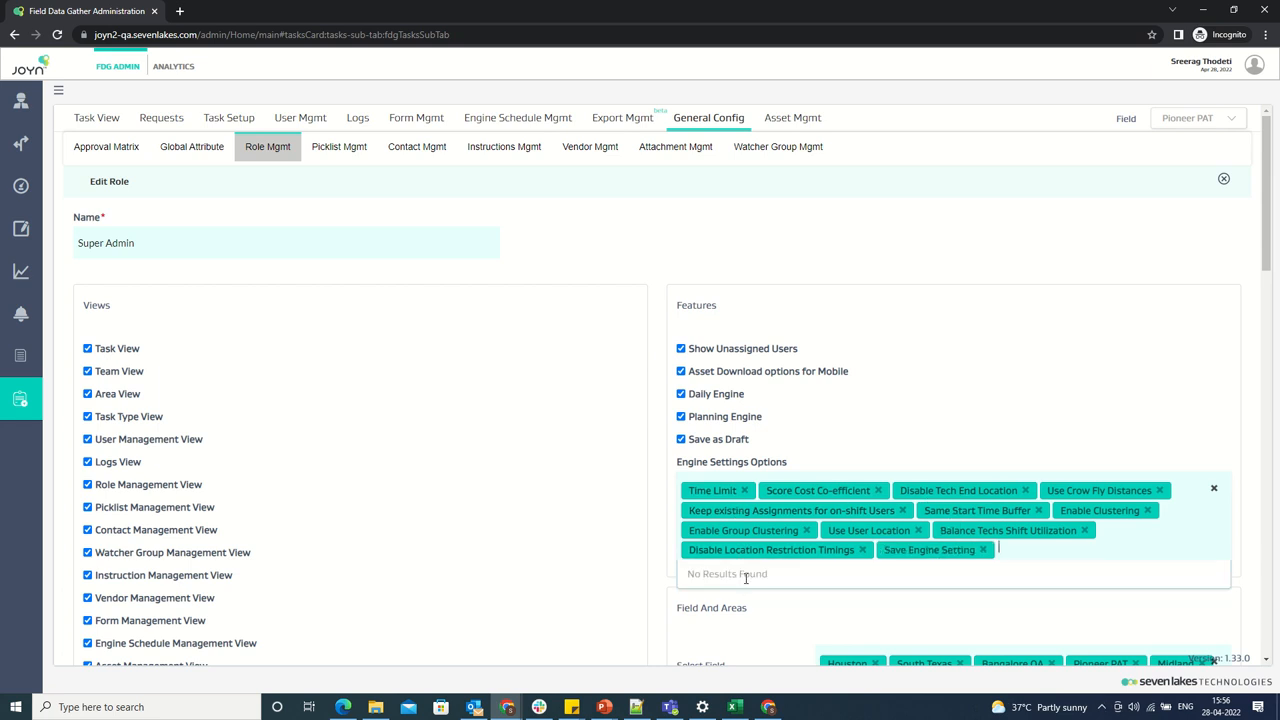
mouse_move(855, 466)
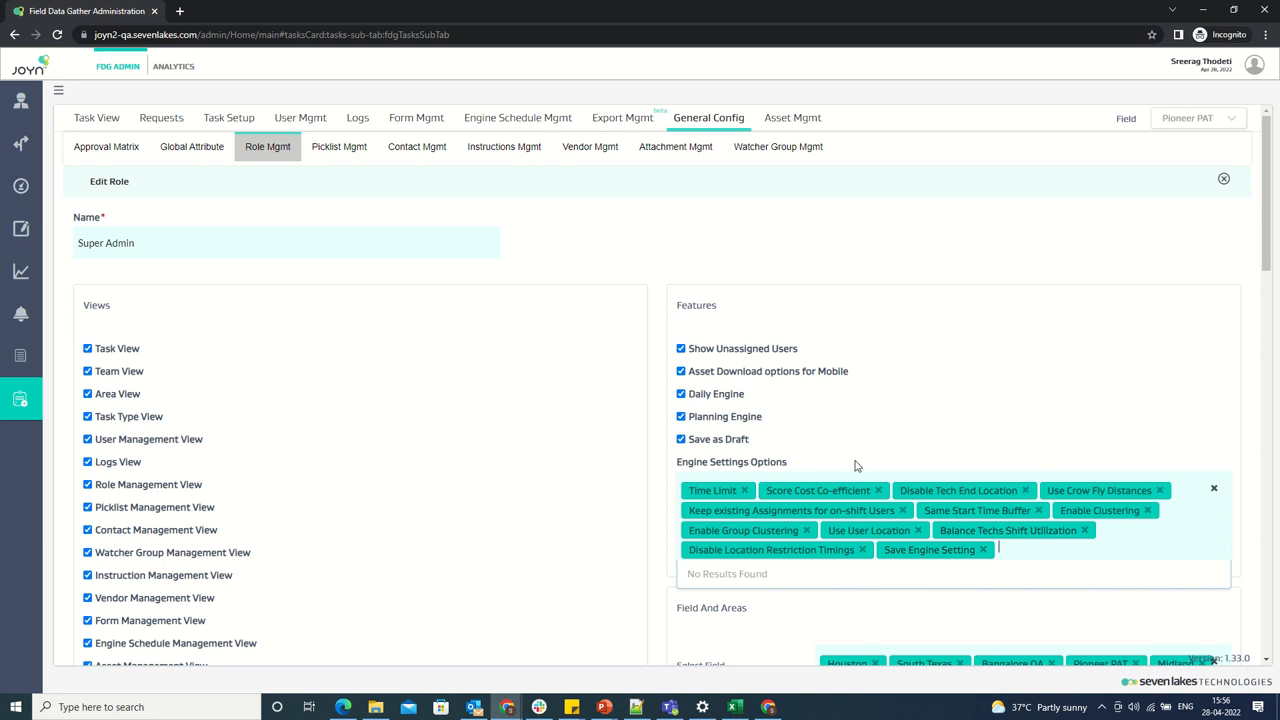
mouse_move(940, 549)
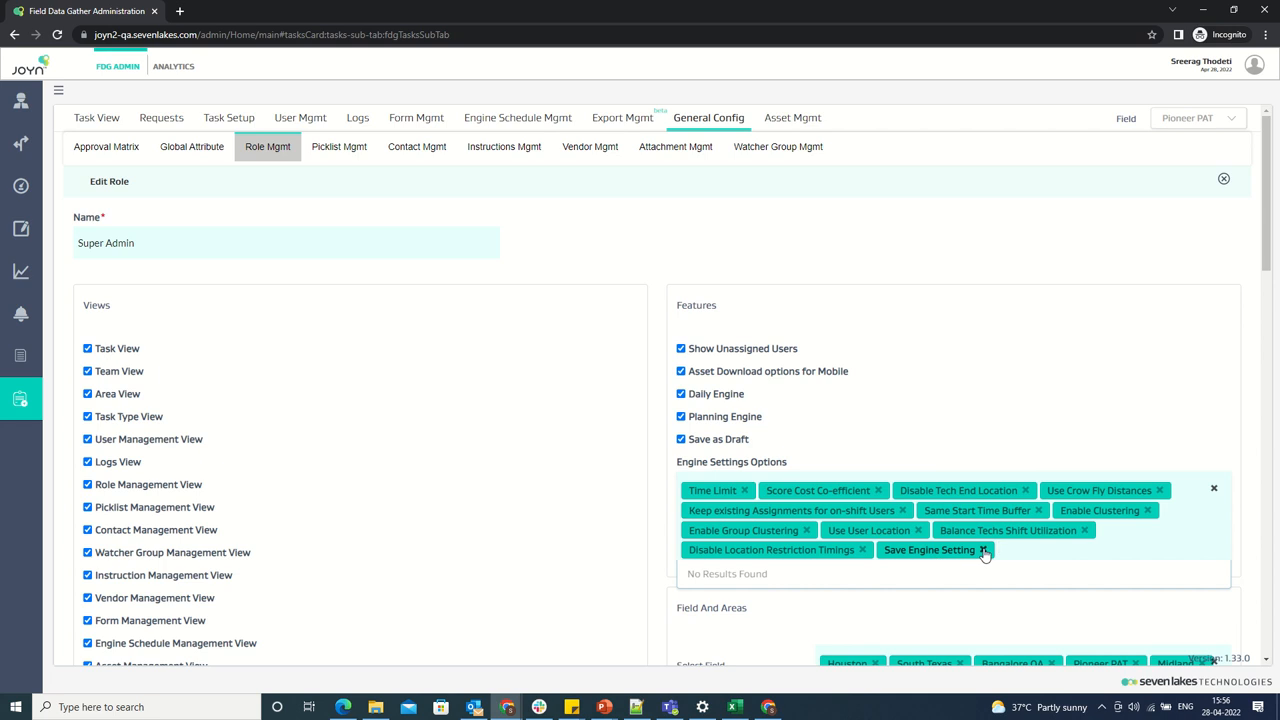
left_click(985, 550)
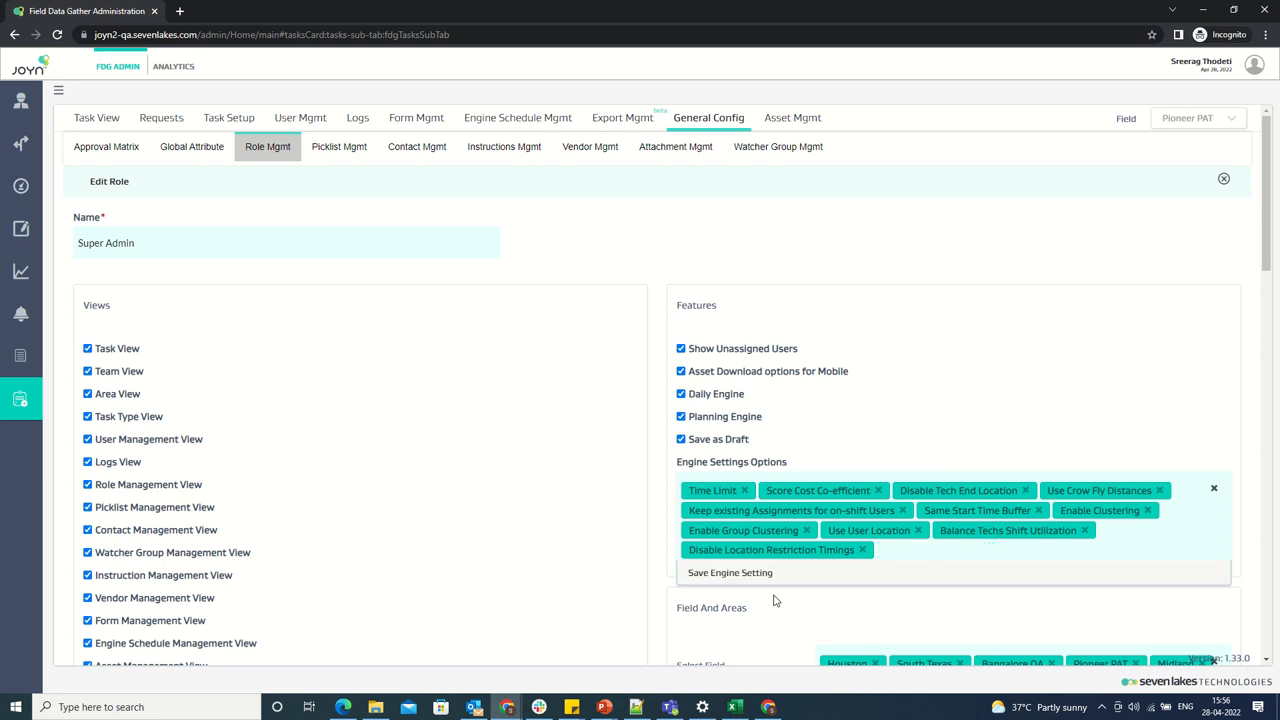
scroll("down", 3)
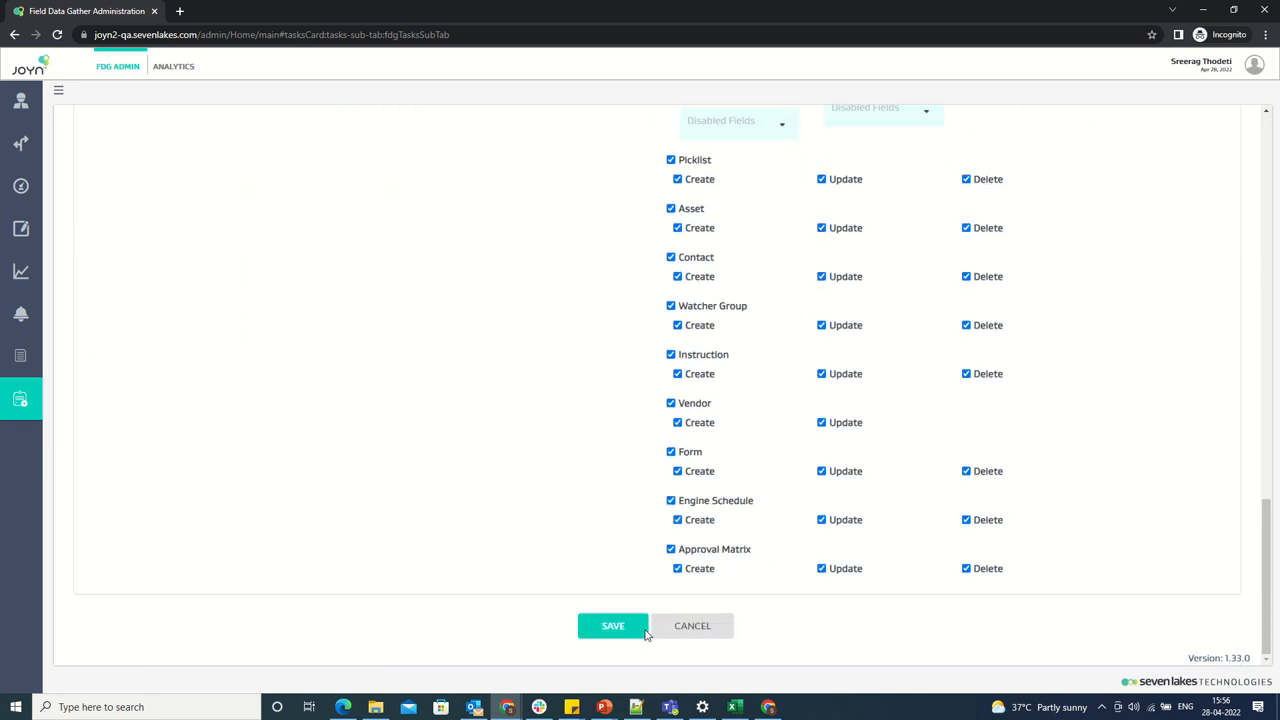
Save the Super Admin role and return to the Task View.
left_click(613, 625)
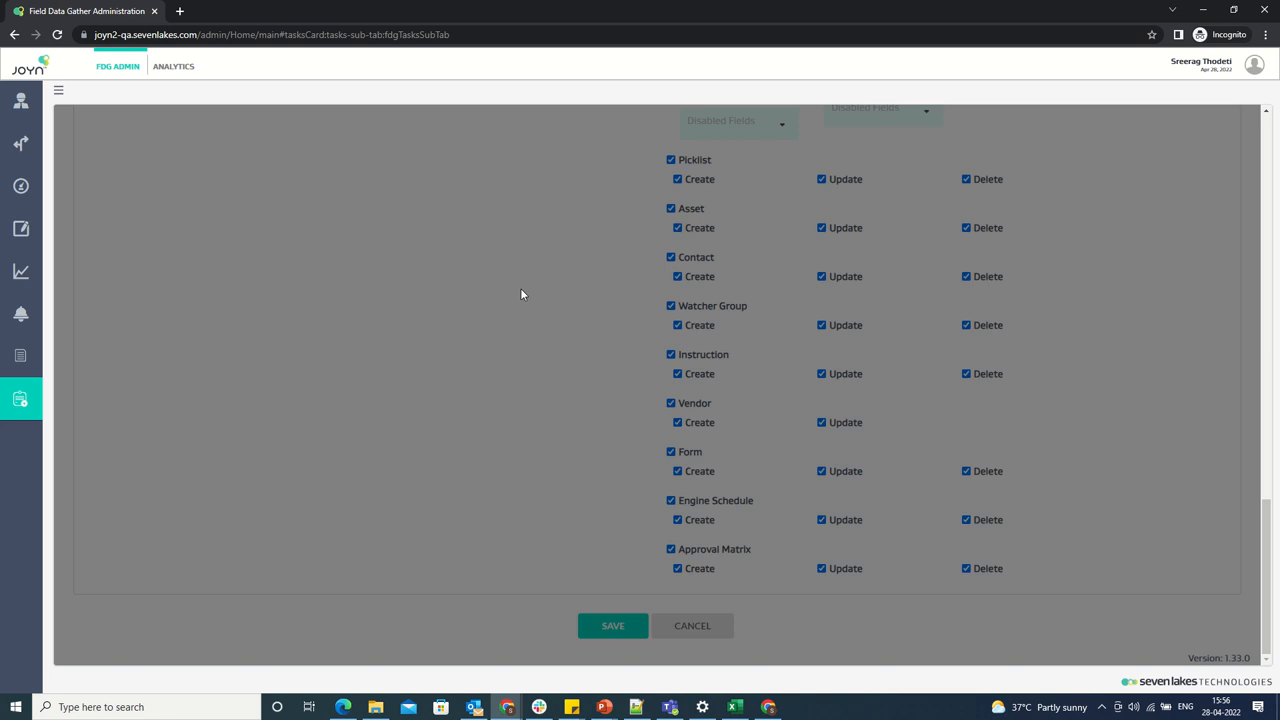
left_click(613, 625)
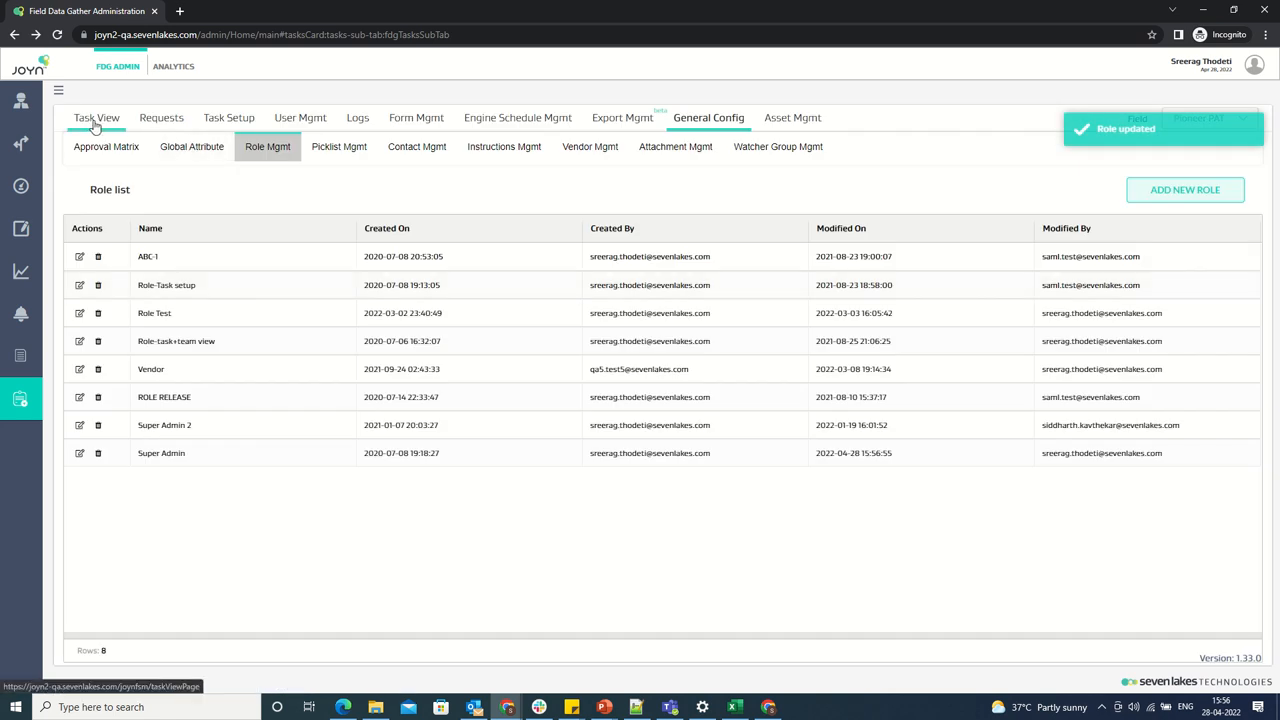
left_click(97, 118)
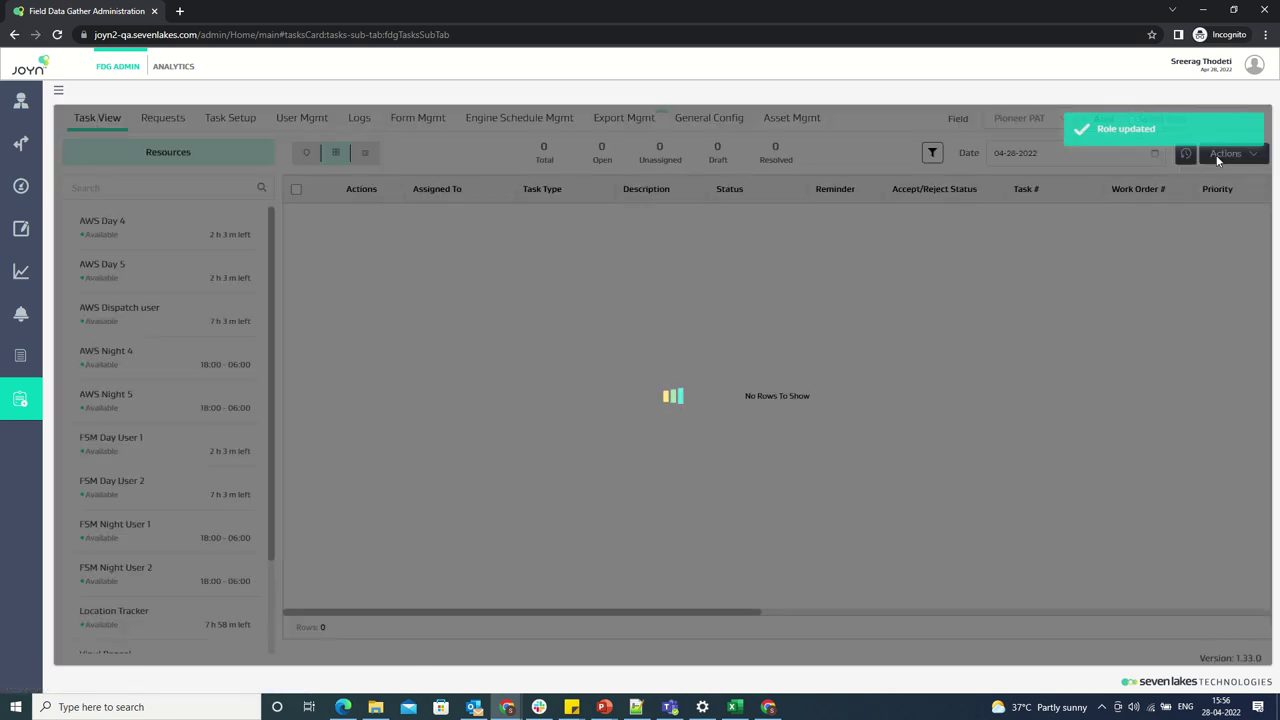
Open Daily Engine Settings from the Task View Actions menu.
left_click(1225, 153)
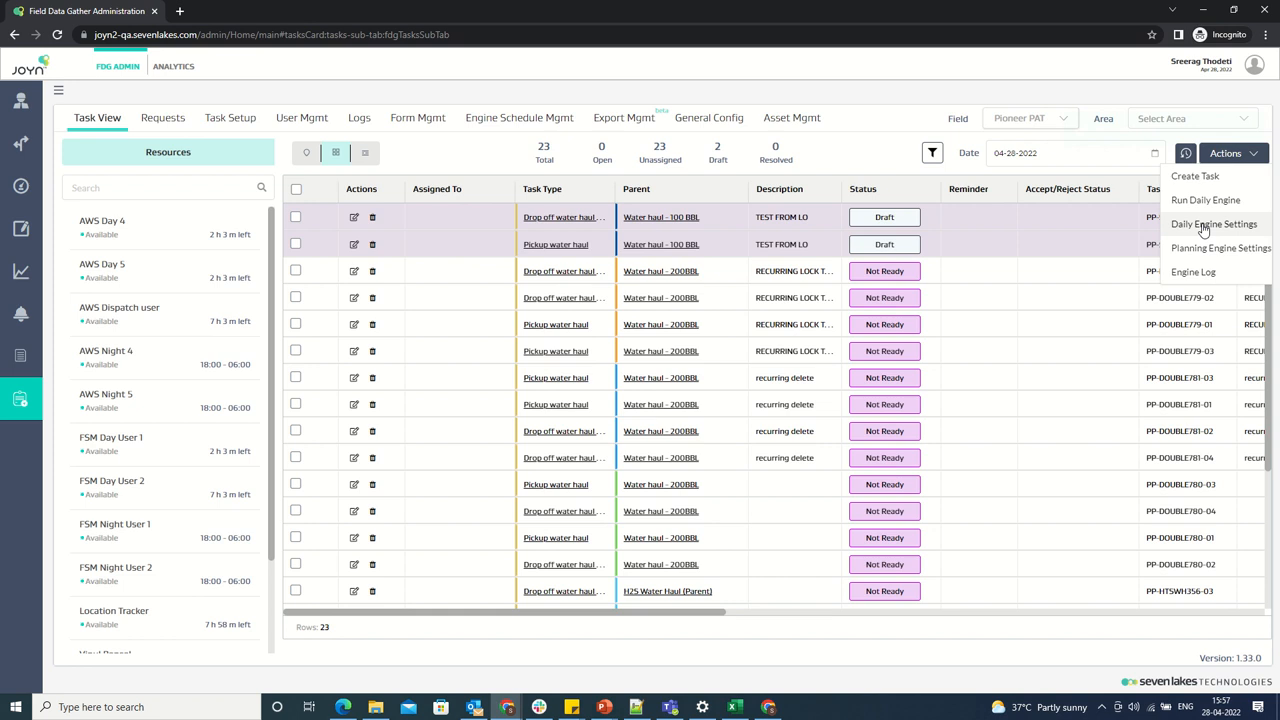
left_click(1213, 223)
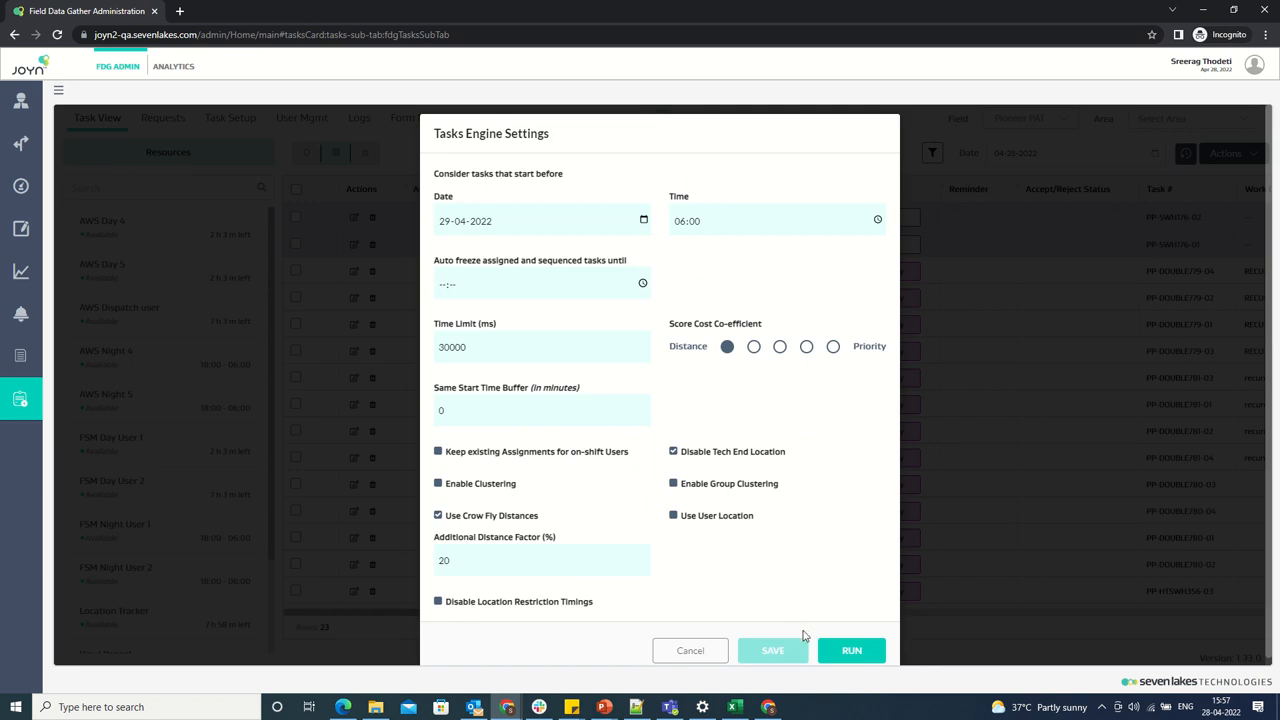
mouse_move(687, 339)
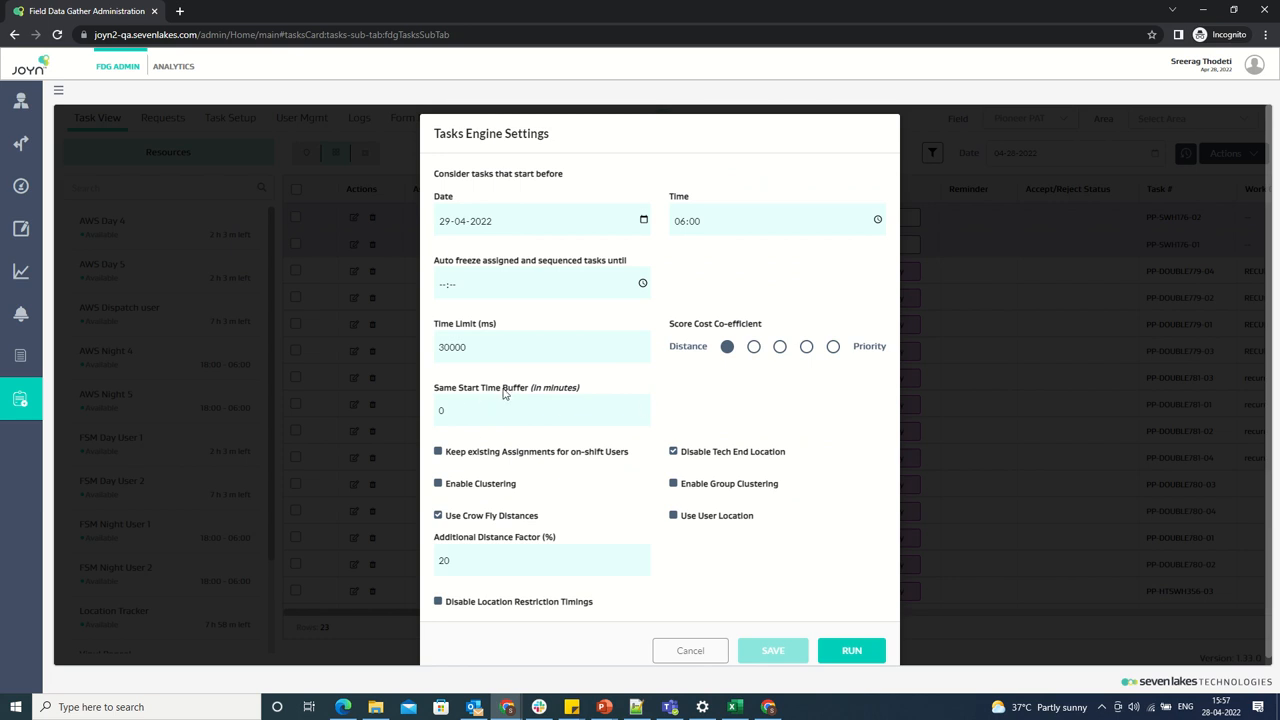
mouse_move(586, 391)
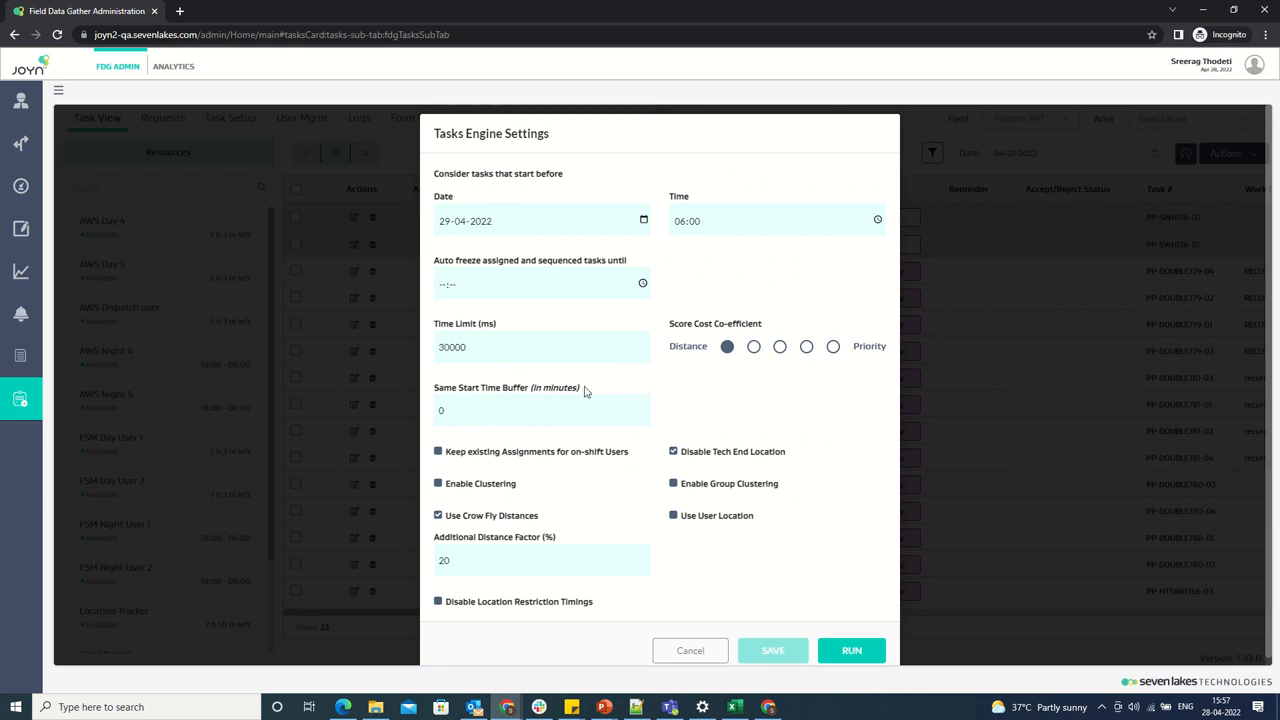
mouse_move(690, 651)
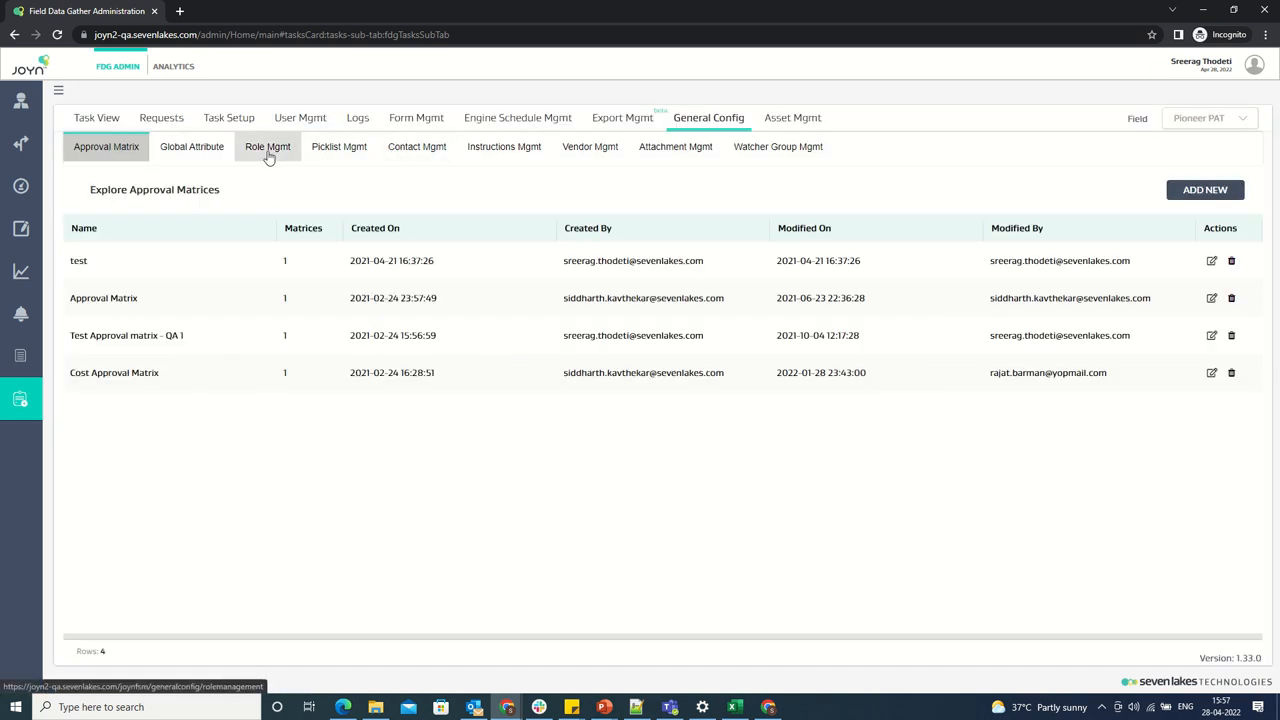
Give Super Admin the Save Engine Setting option, save the role, and go back to Task View.
left_click(267, 146)
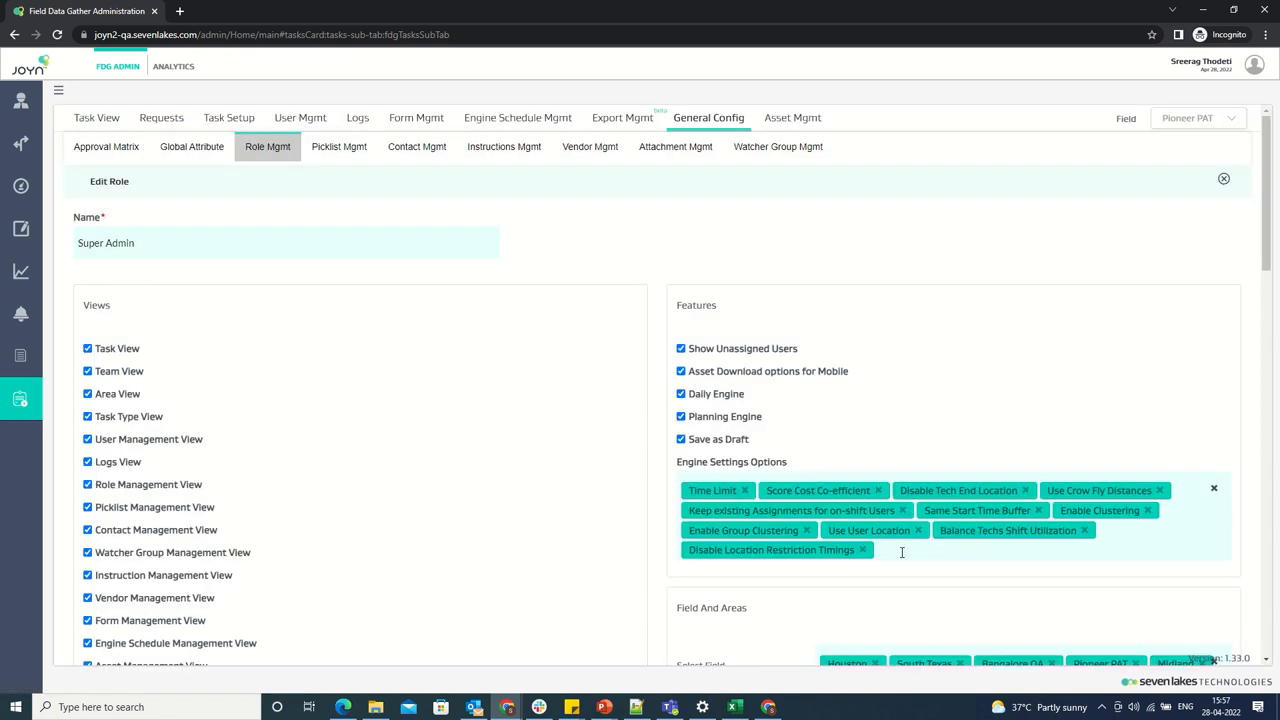
left_click(929, 549)
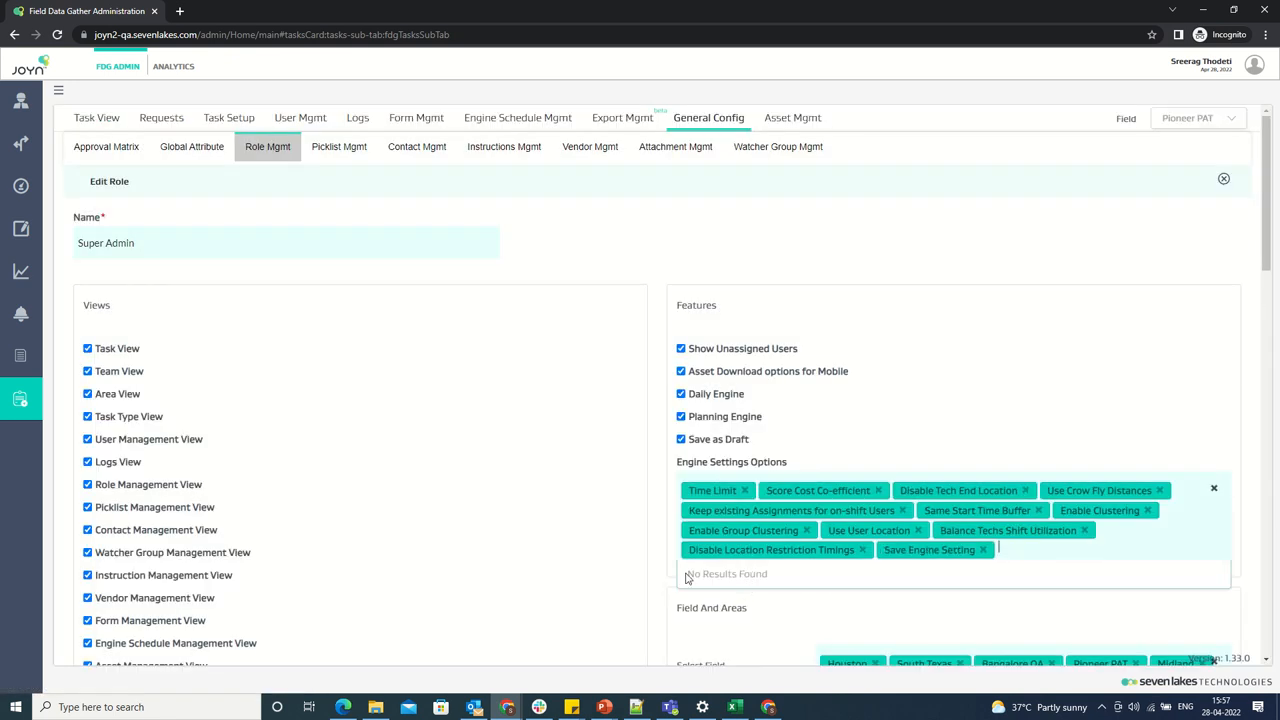
scroll("down", 3)
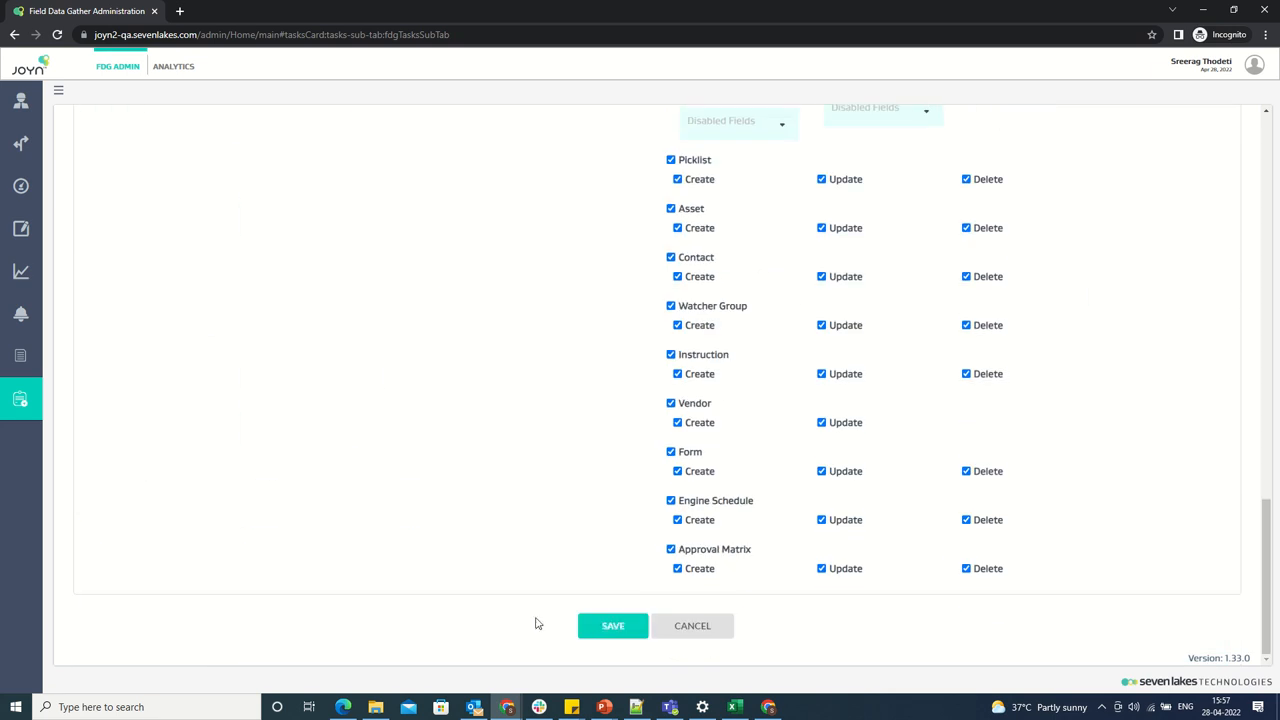
left_click(612, 625)
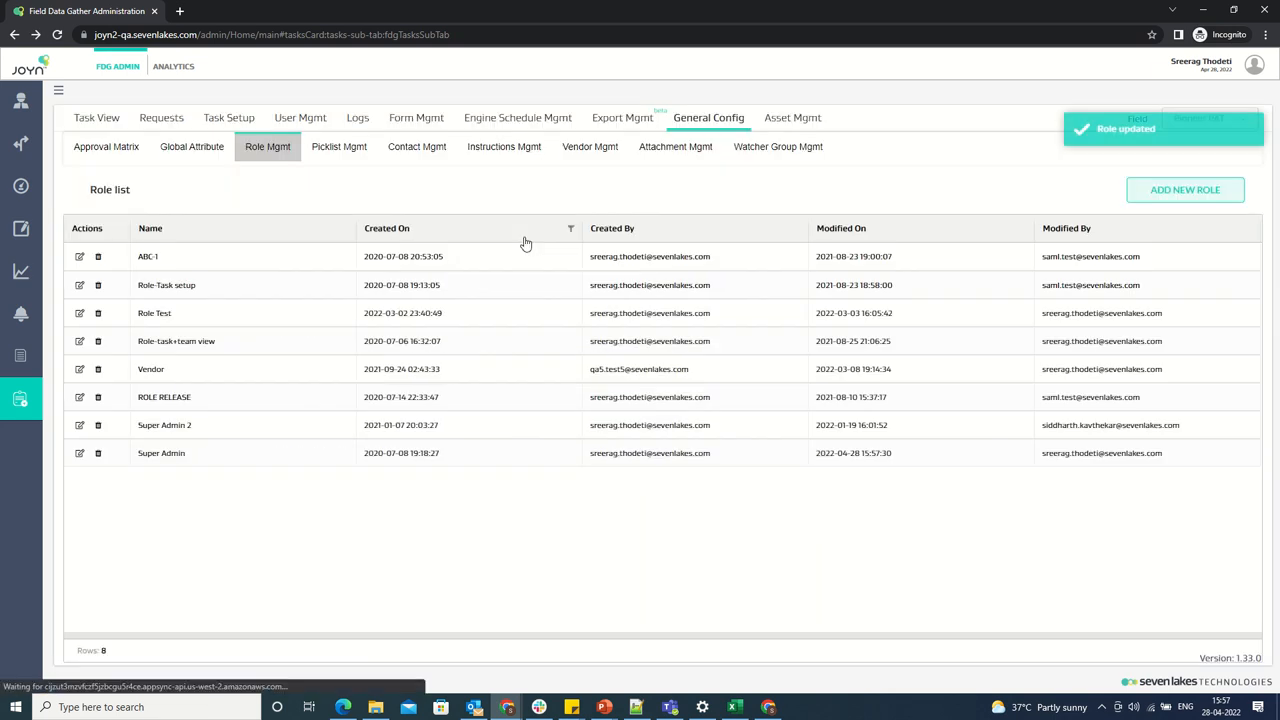
left_click(97, 117)
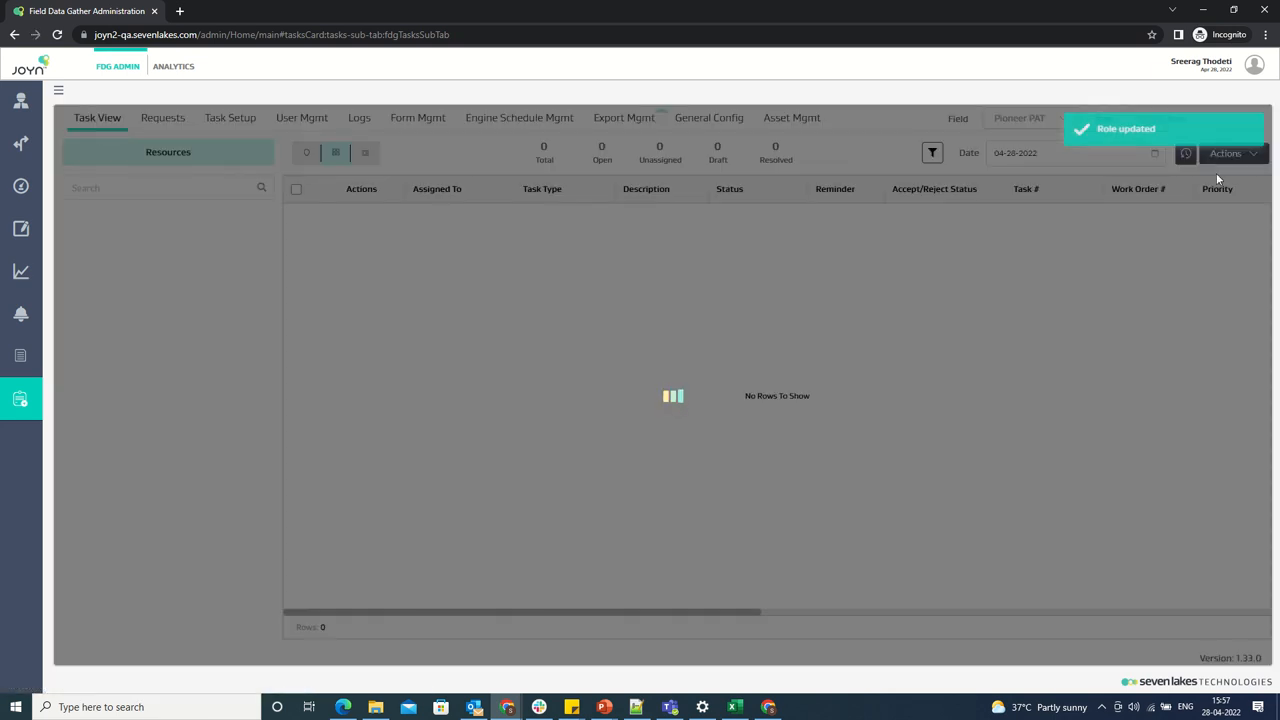
Save Daily Engine Settings with Keep existing Assignments and Enable Clustering on.
left_click(1227, 153)
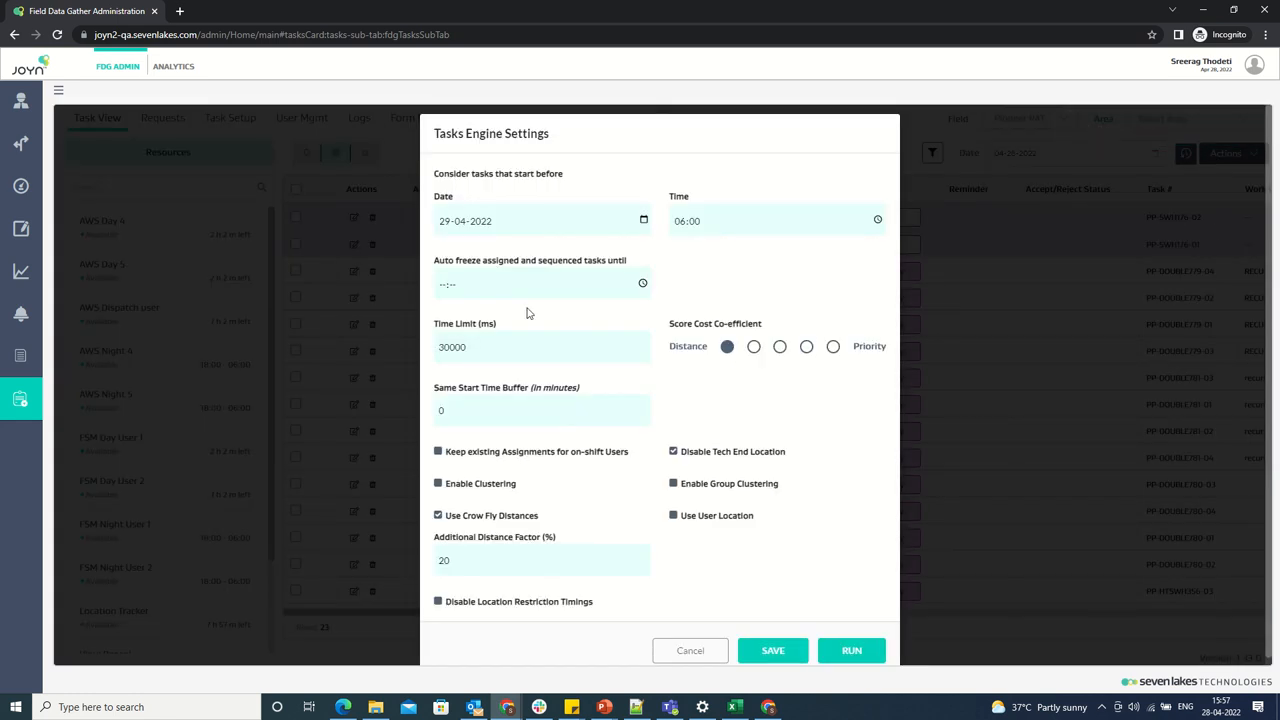
mouse_move(500, 488)
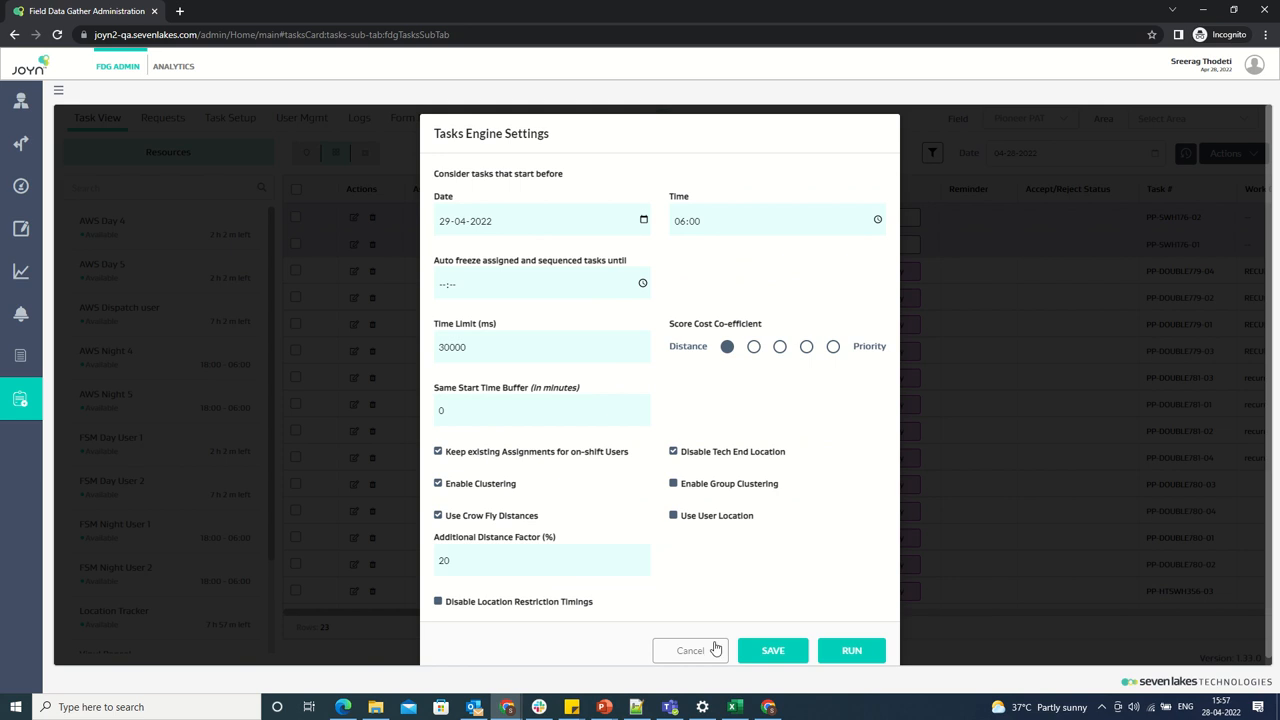
mouse_move(1130, 133)
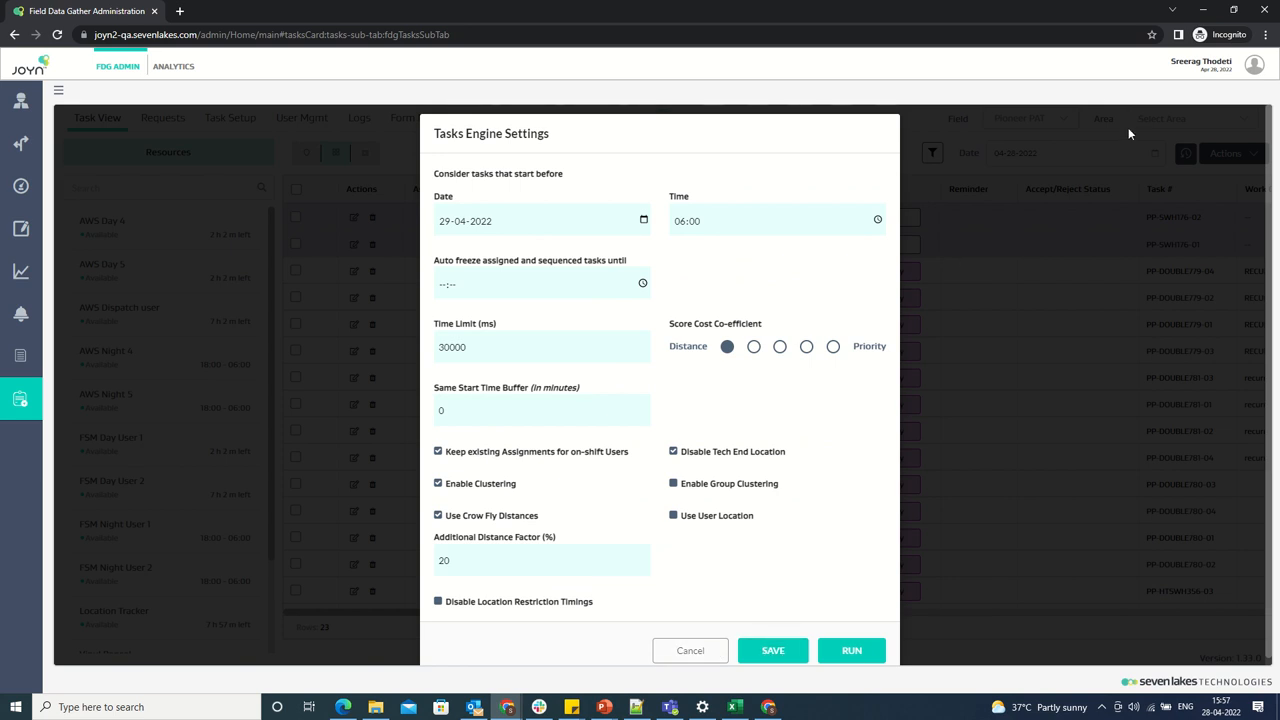
left_click(772, 650)
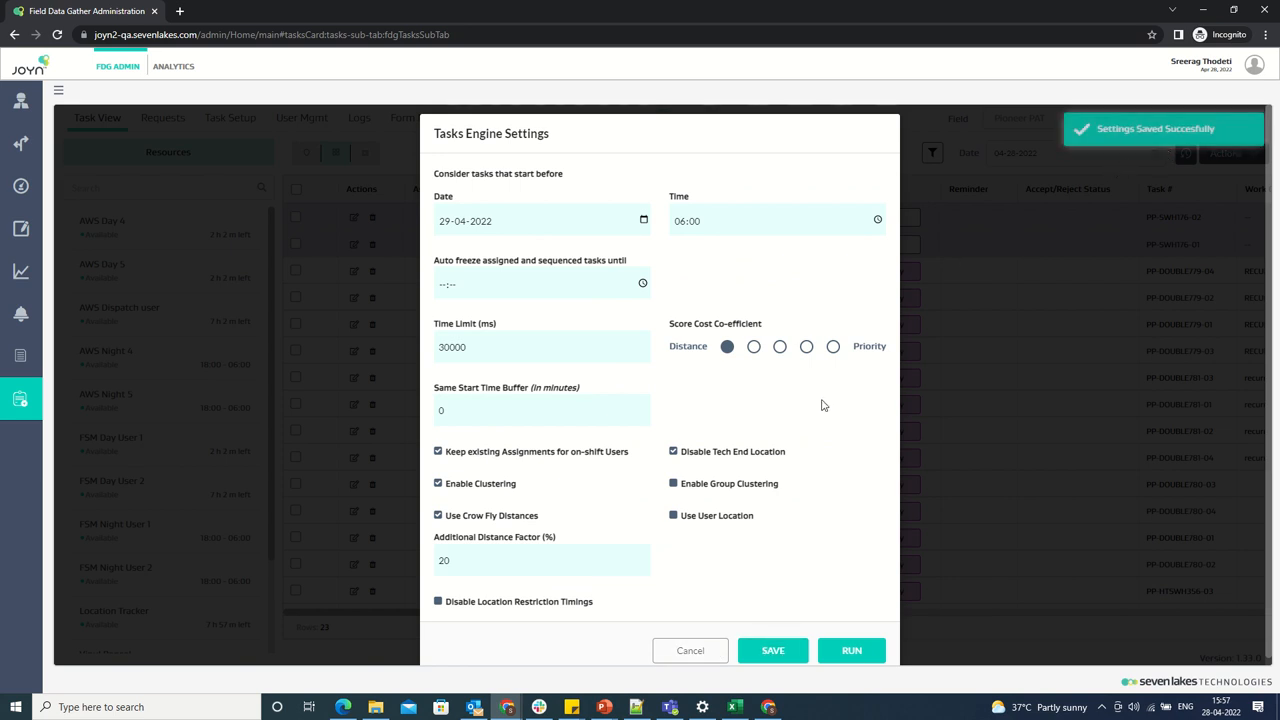
mouse_move(828, 448)
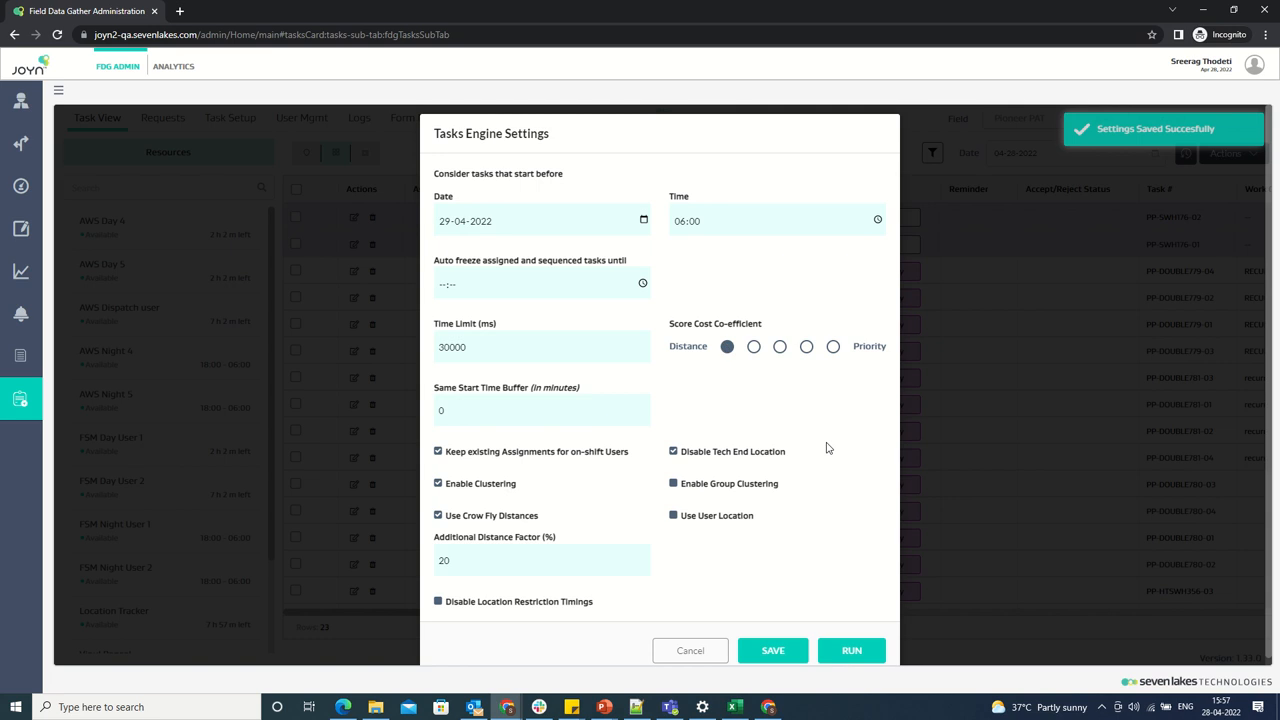